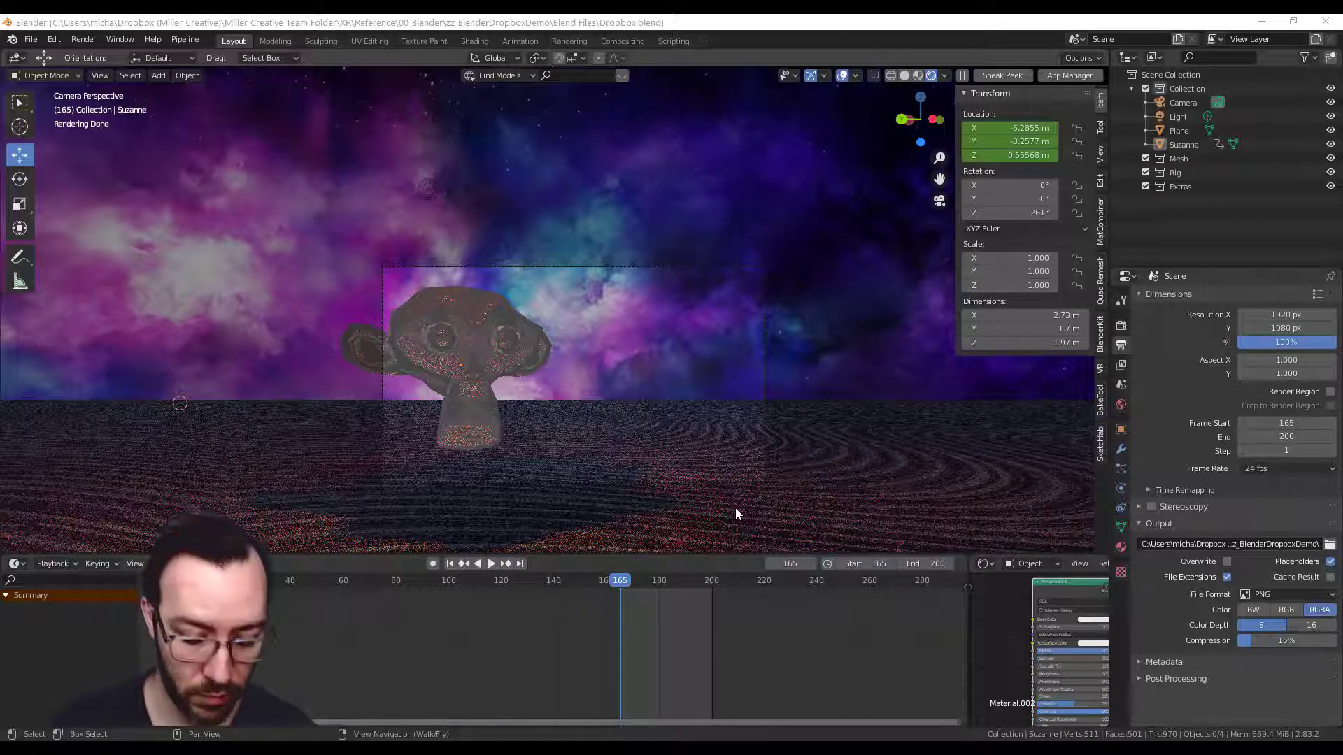
mouse_move(644, 525)
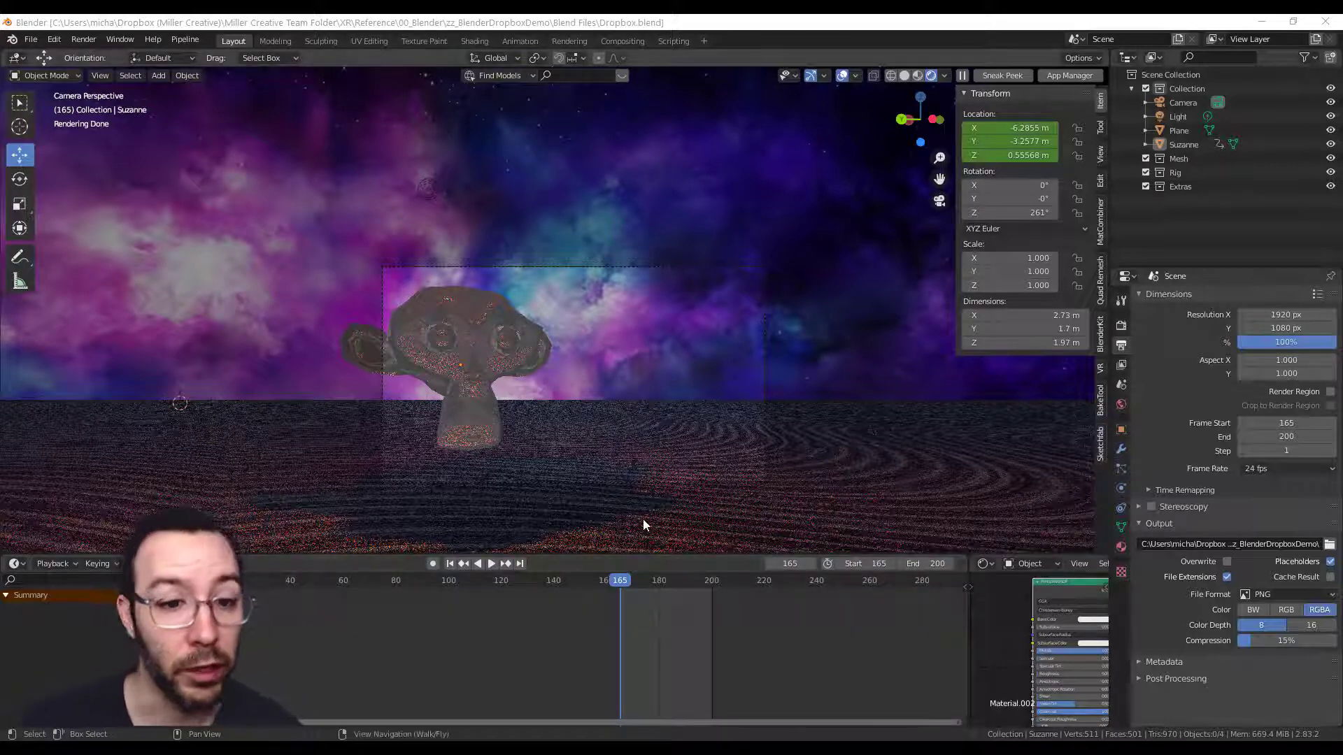
mouse_move(623, 382)
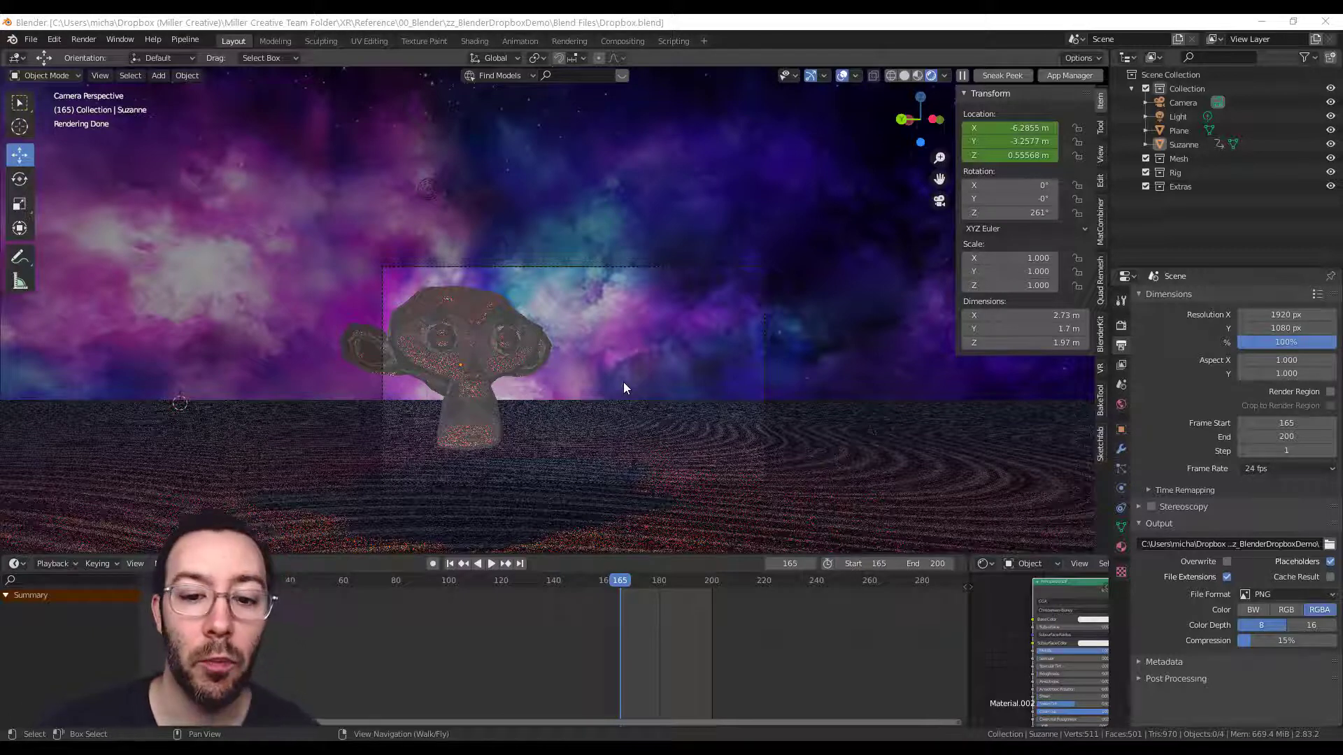
mouse_move(657, 394)
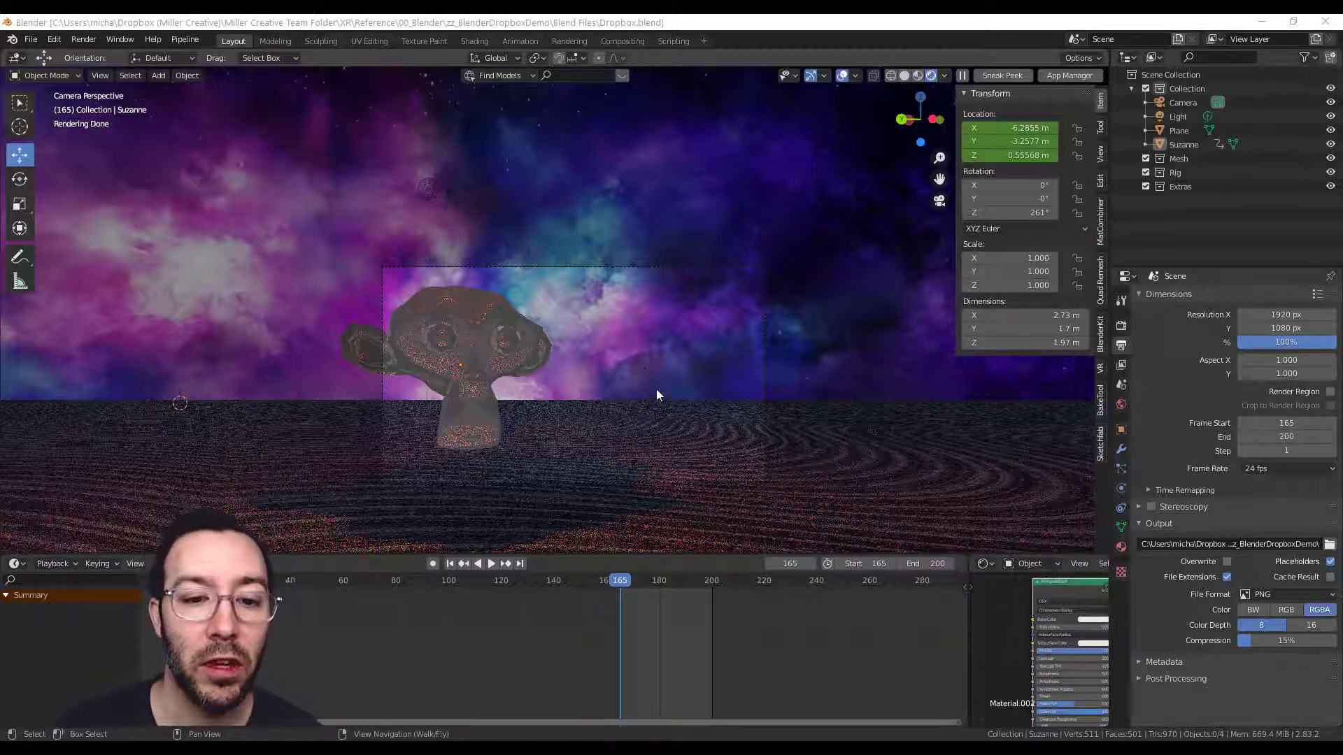
Step: Switch back to Blender and advance Suzanne's animation to frame 183
key(Alt+Tab)
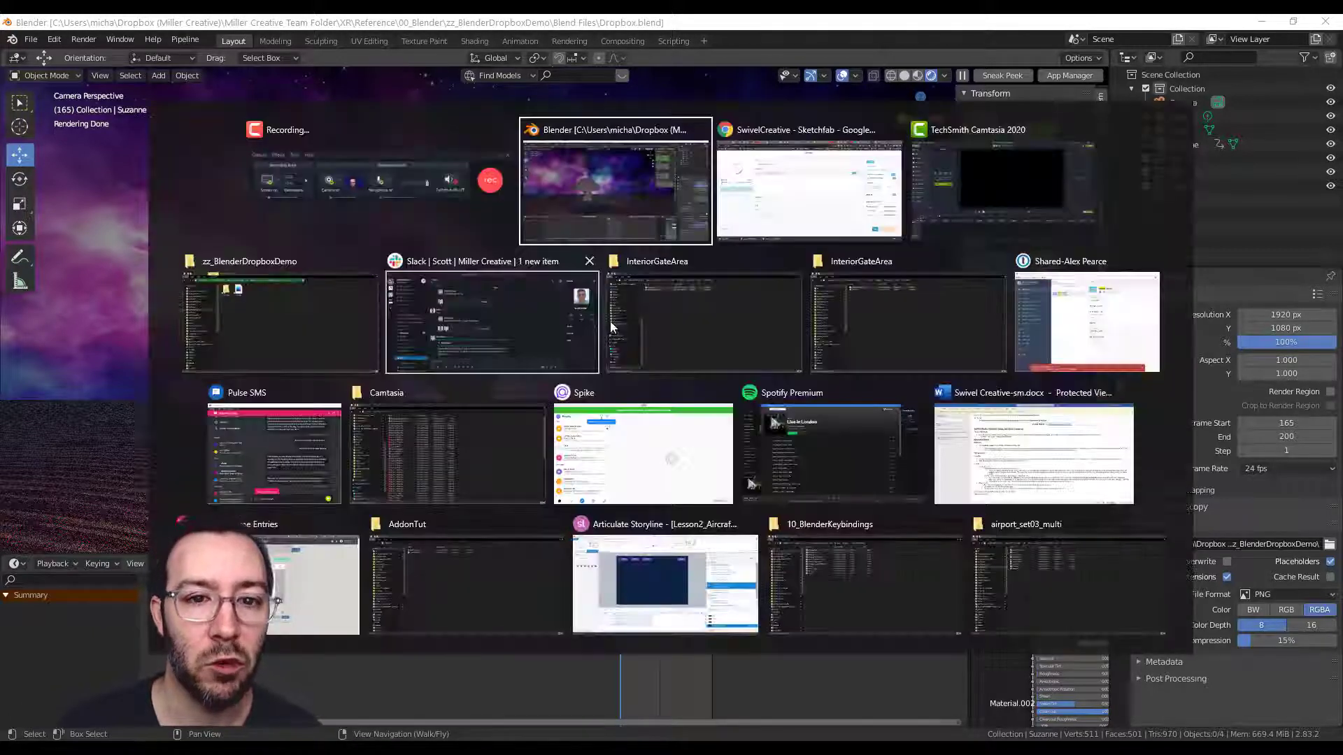
click(615, 184)
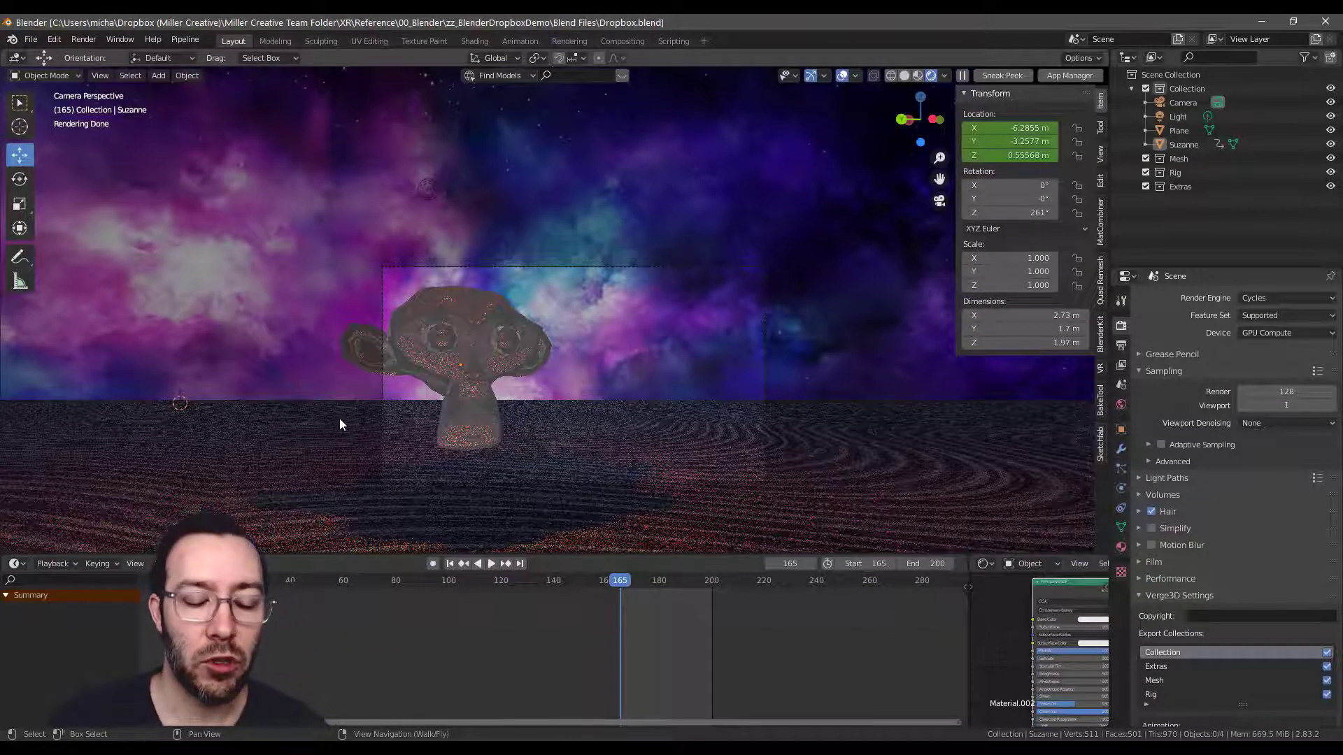
mouse_move(599, 408)
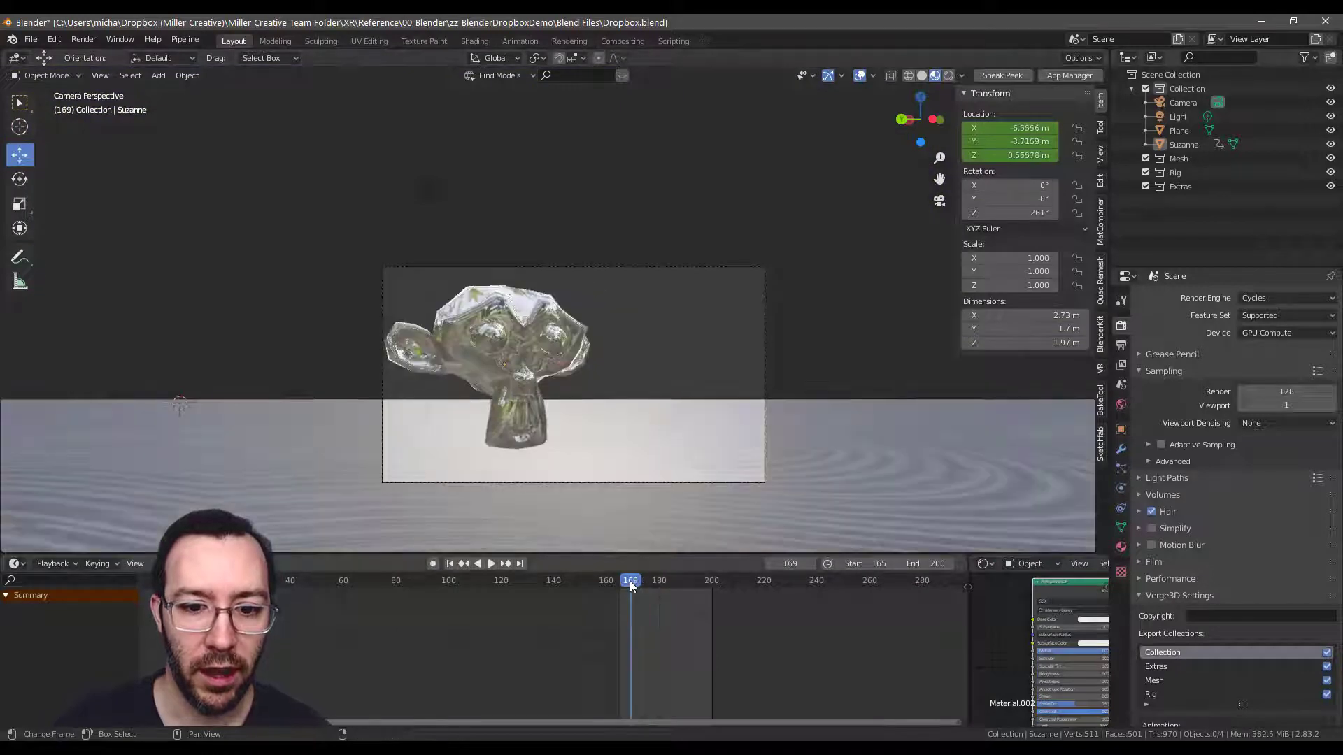
click(491, 564)
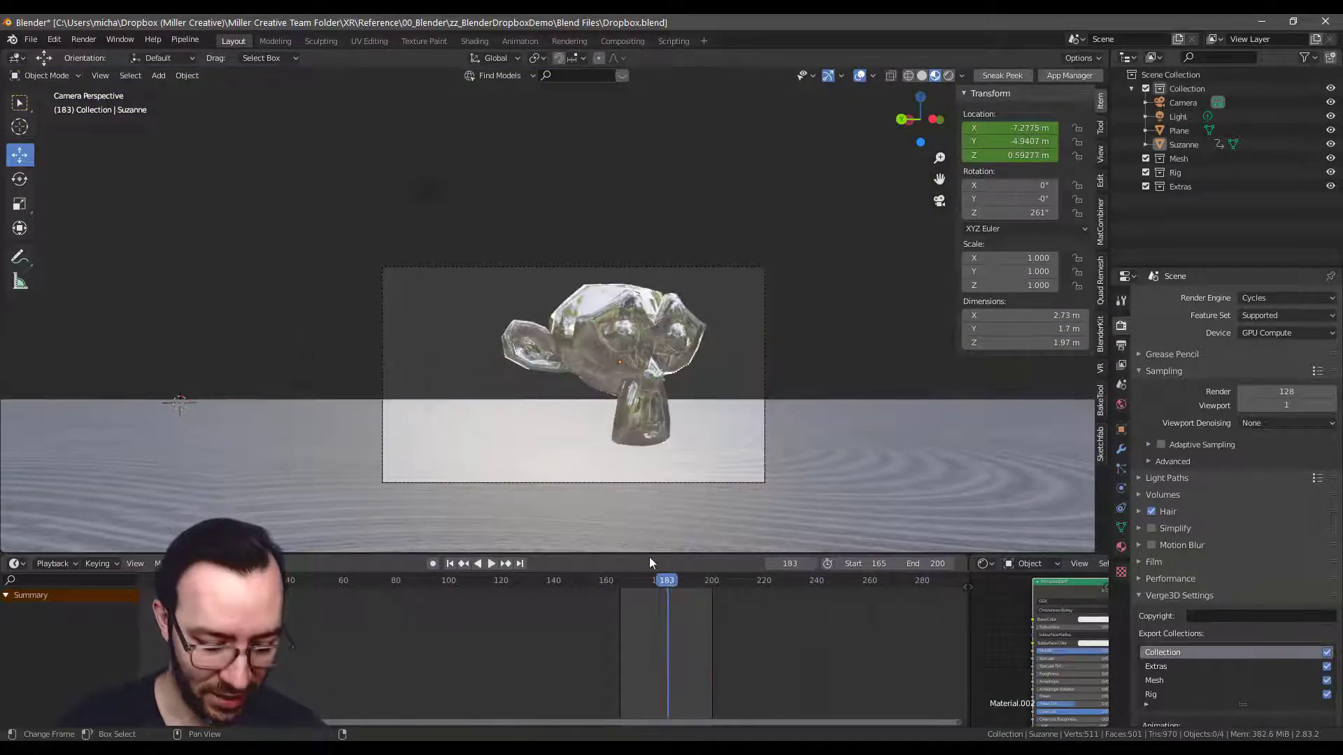
Step: Show the Output Properties and enable Placeholders for the PNG frame sequence
click(1121, 344)
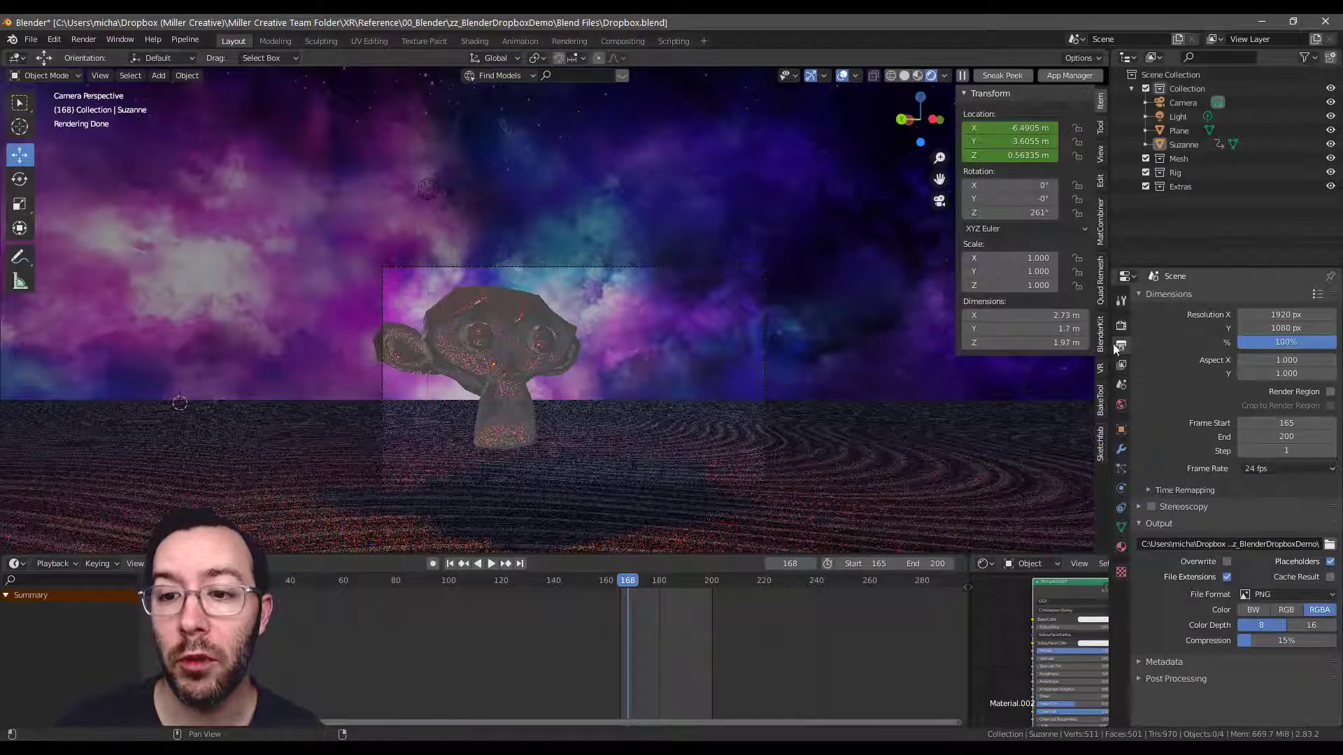
mouse_move(1121, 350)
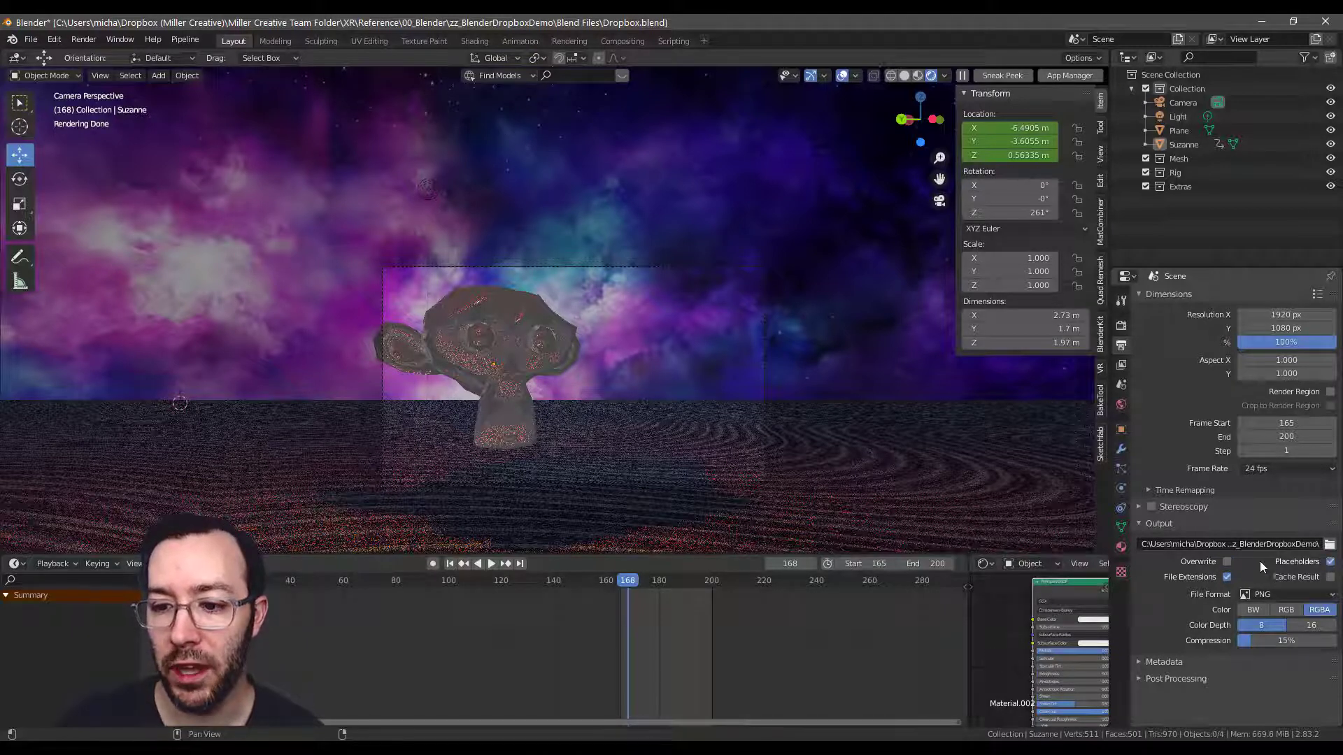
mouse_move(1236, 561)
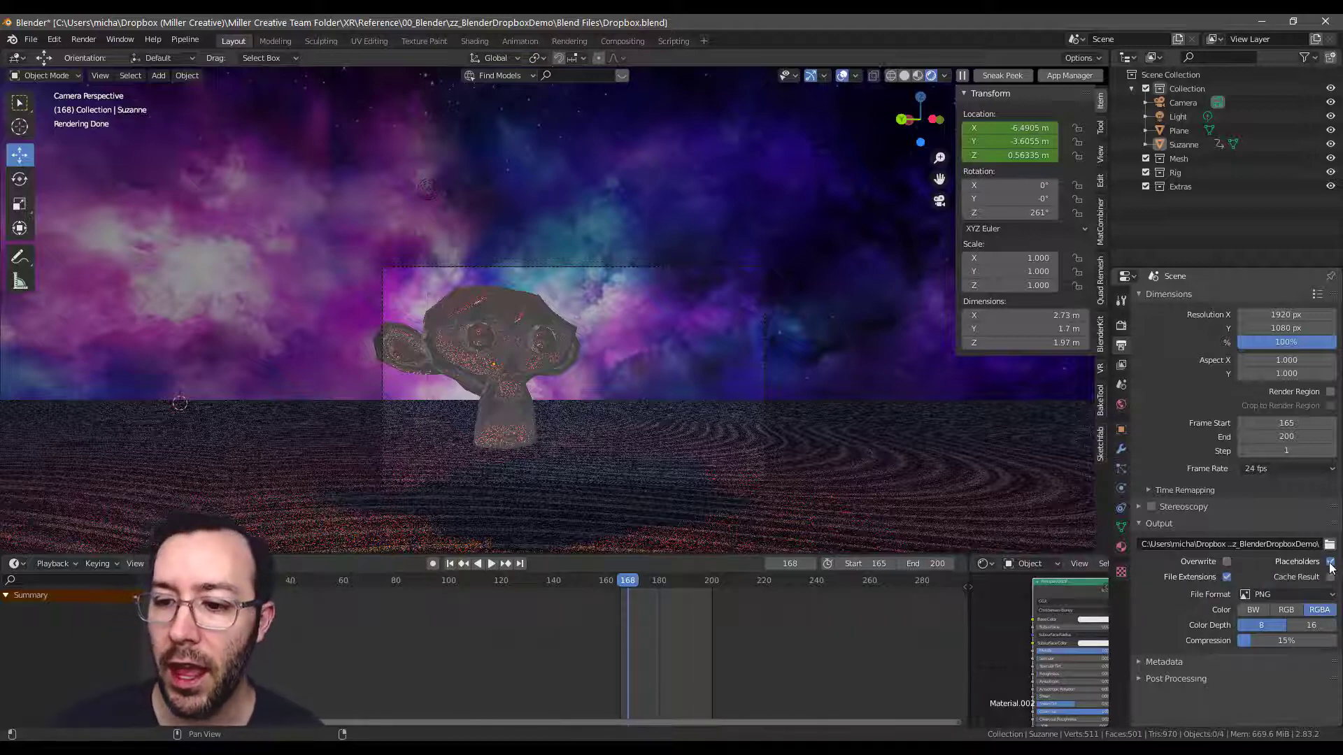
click(1331, 561)
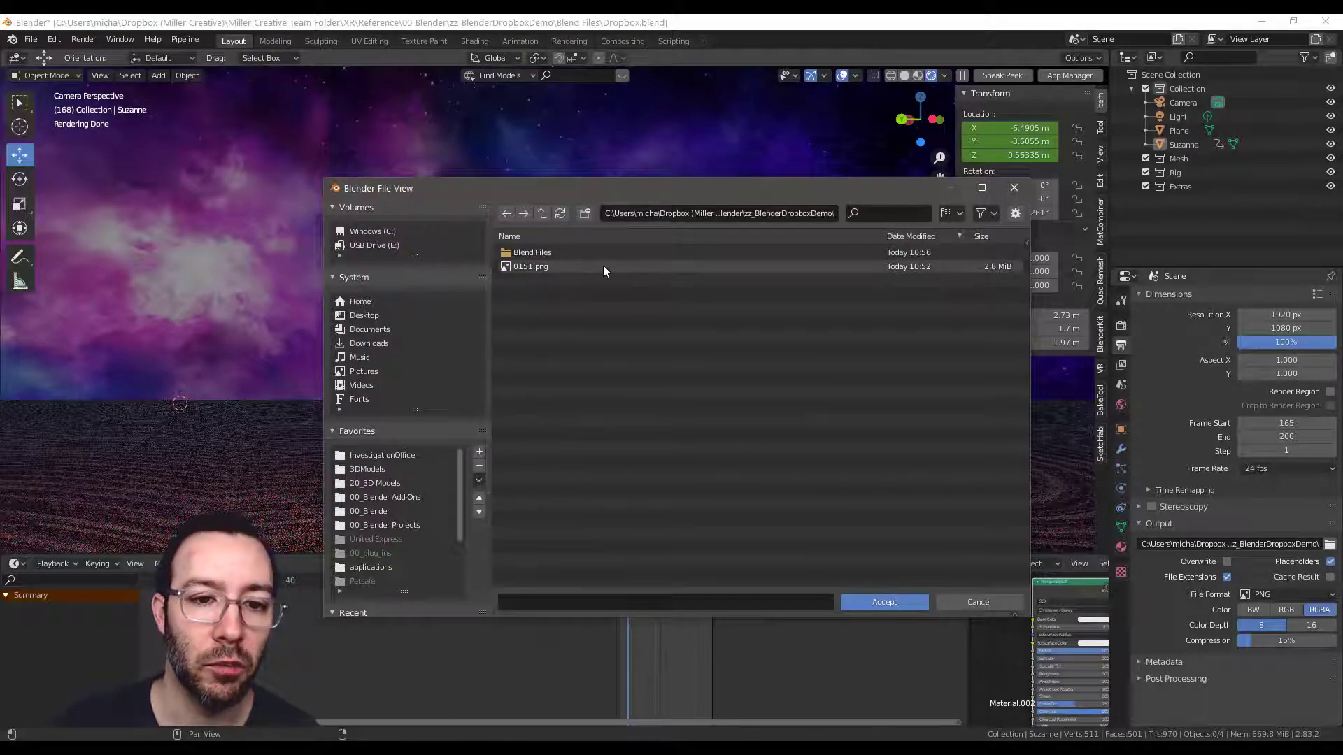
mouse_move(741, 175)
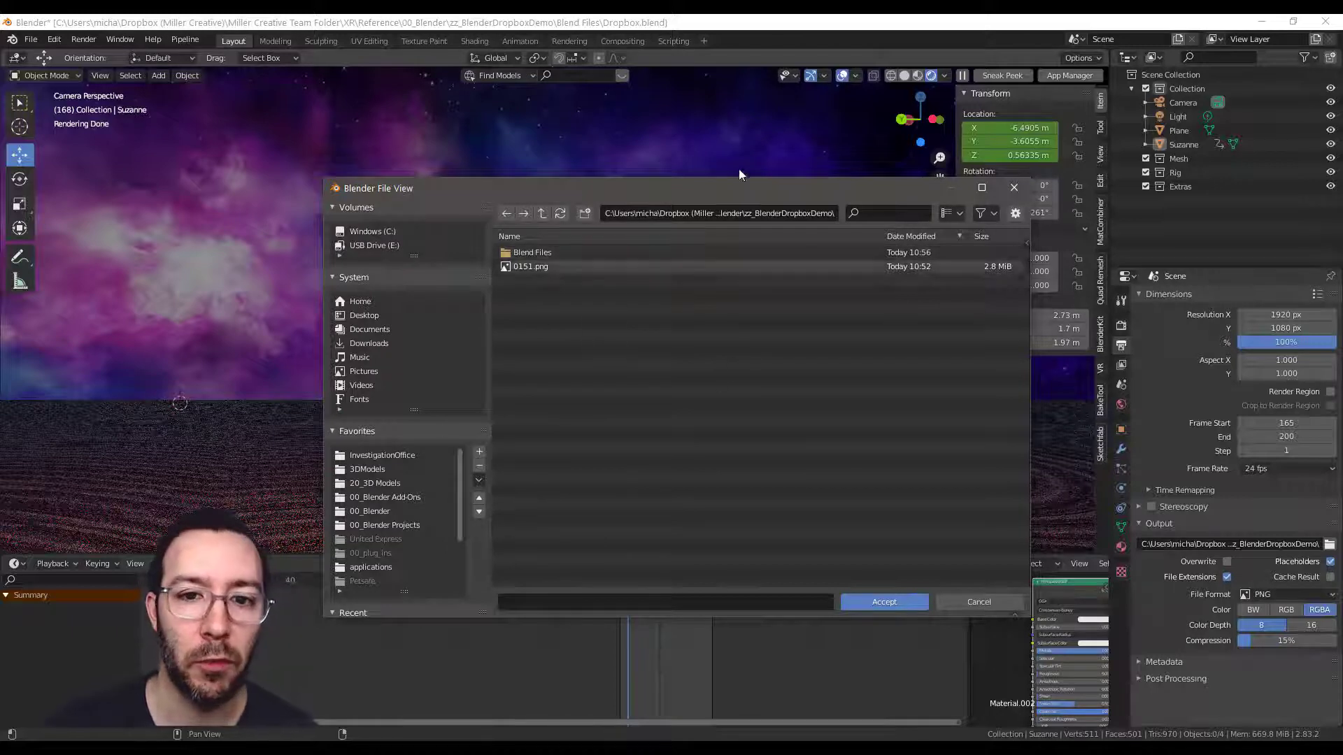
mouse_move(603, 335)
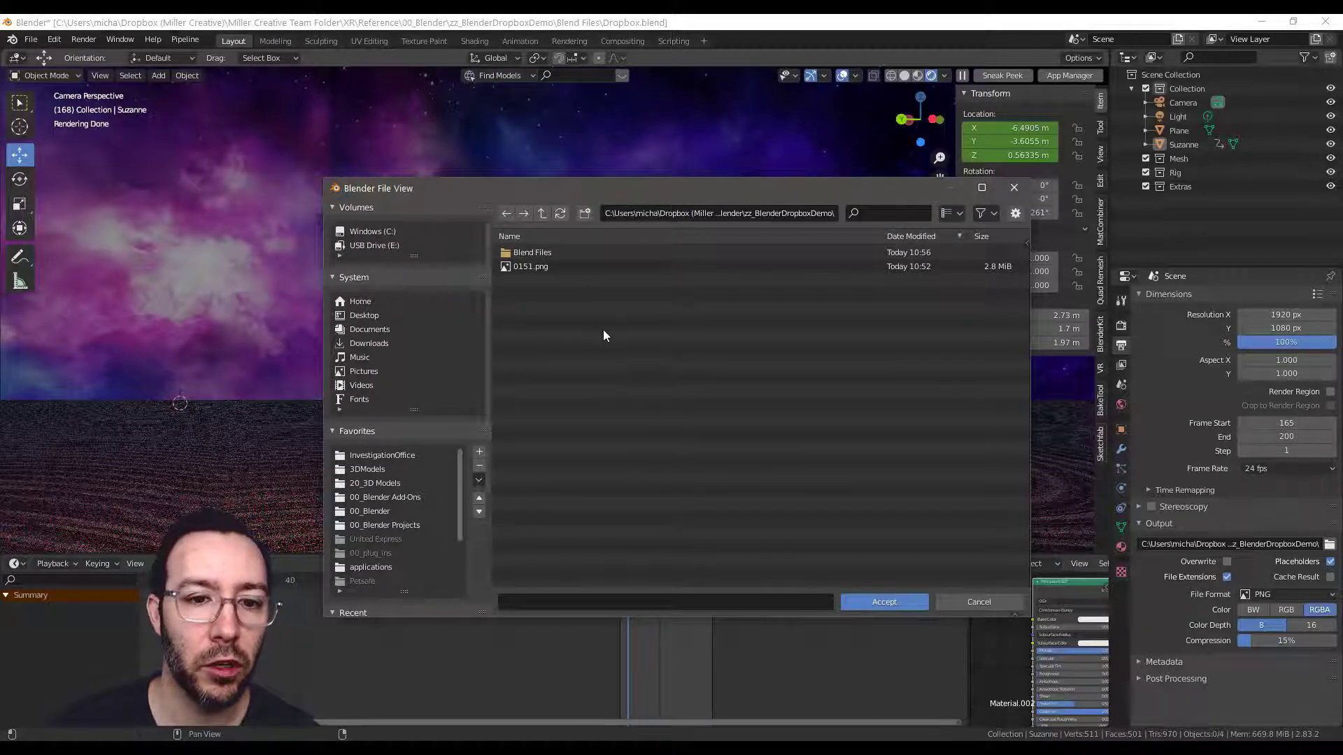
mouse_move(538, 277)
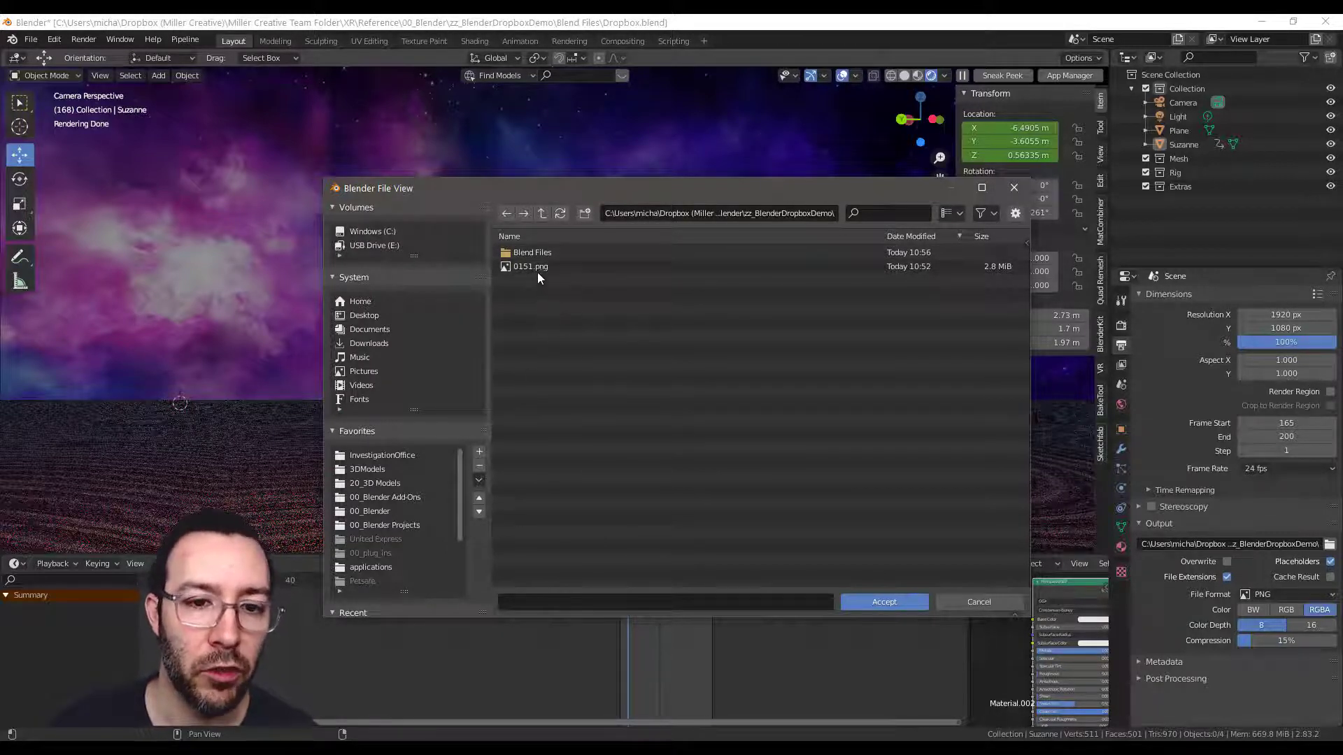
Step: Browse into Blend Files and back, then accept zz_BlenderDropboxDemo as output folder
double_click(531, 252)
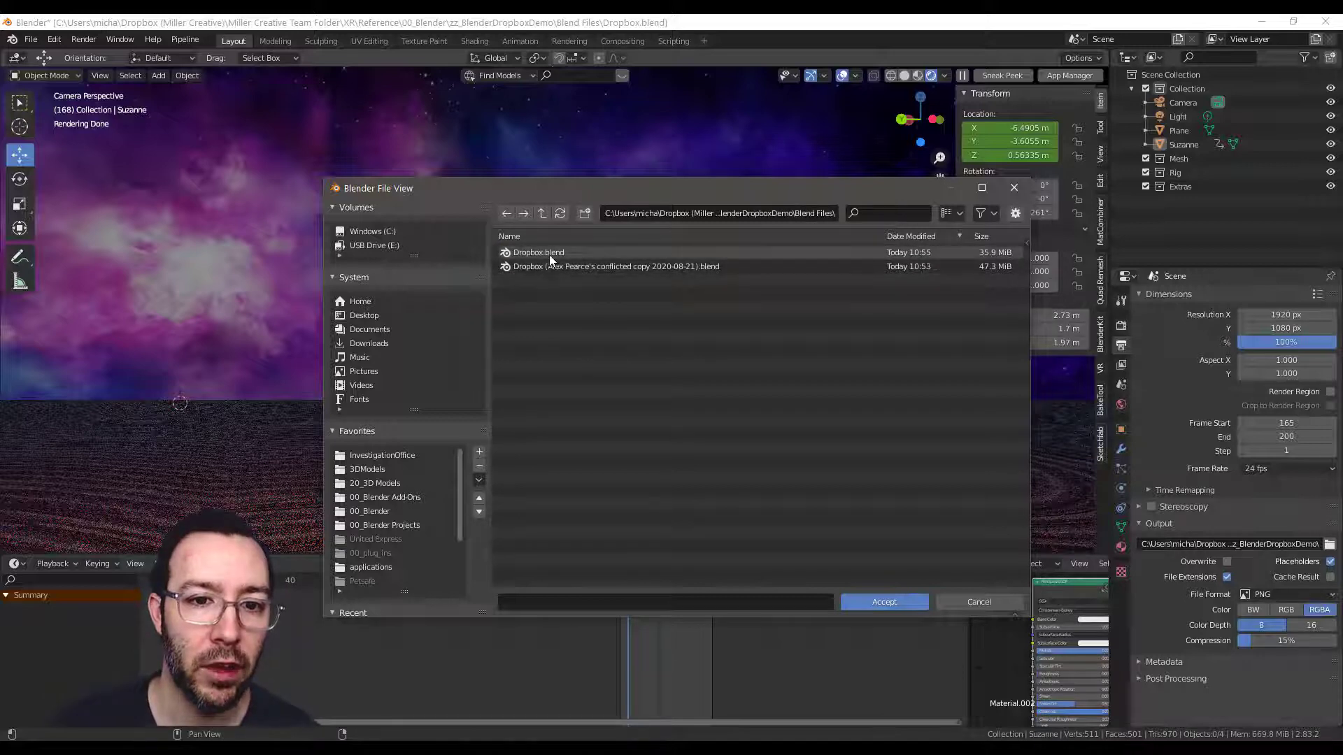
click(541, 213)
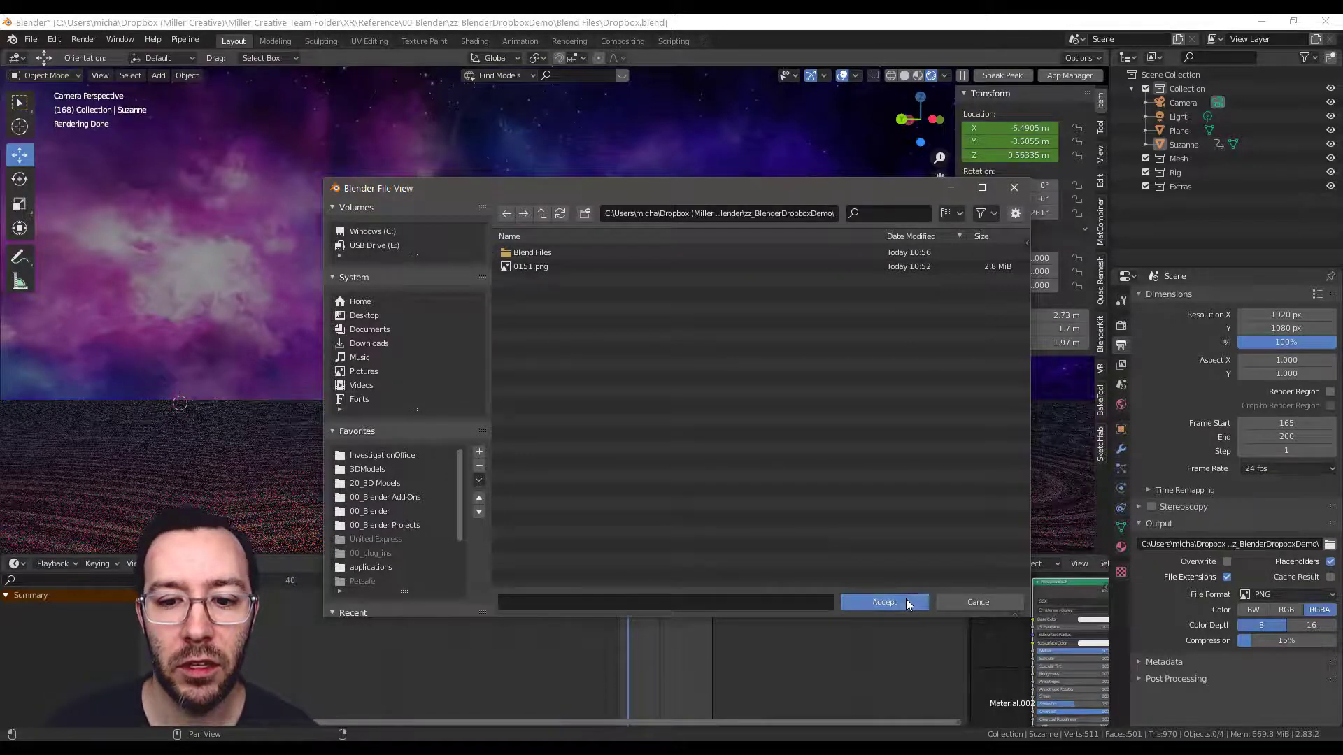
click(883, 602)
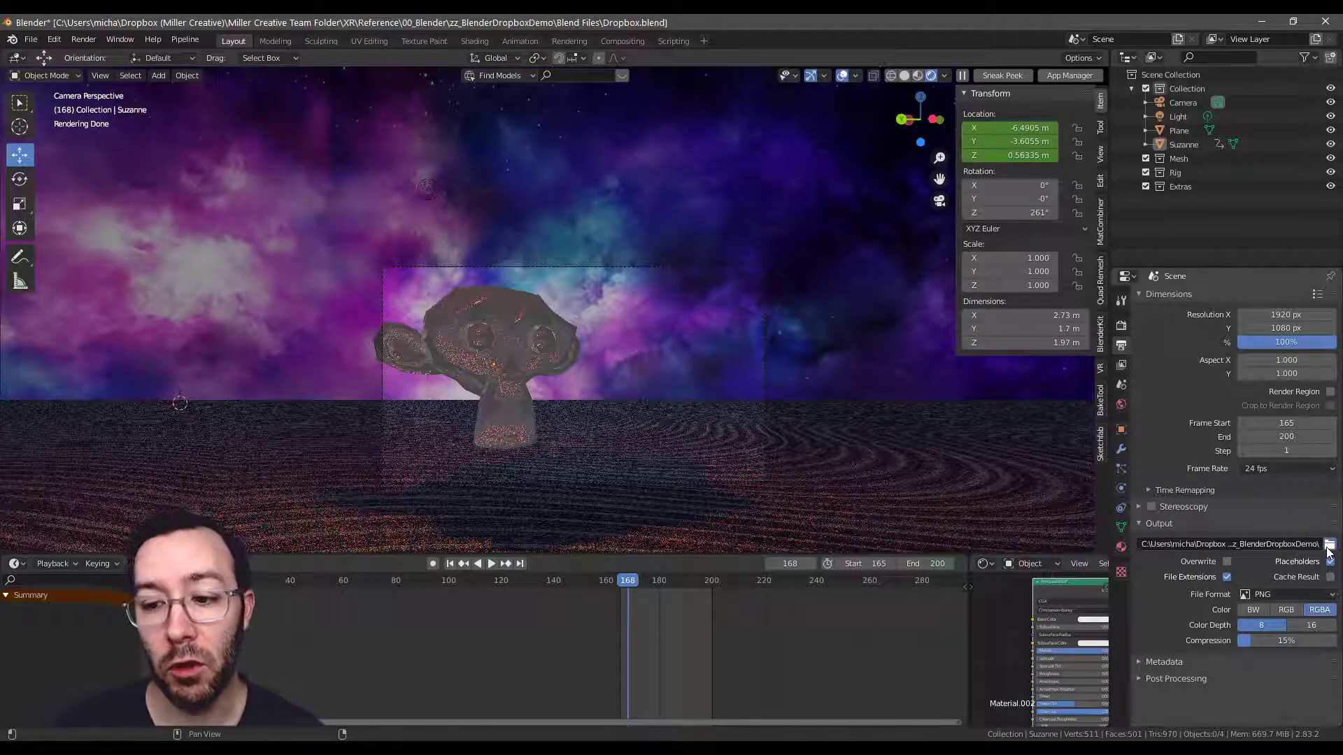
click(1331, 544)
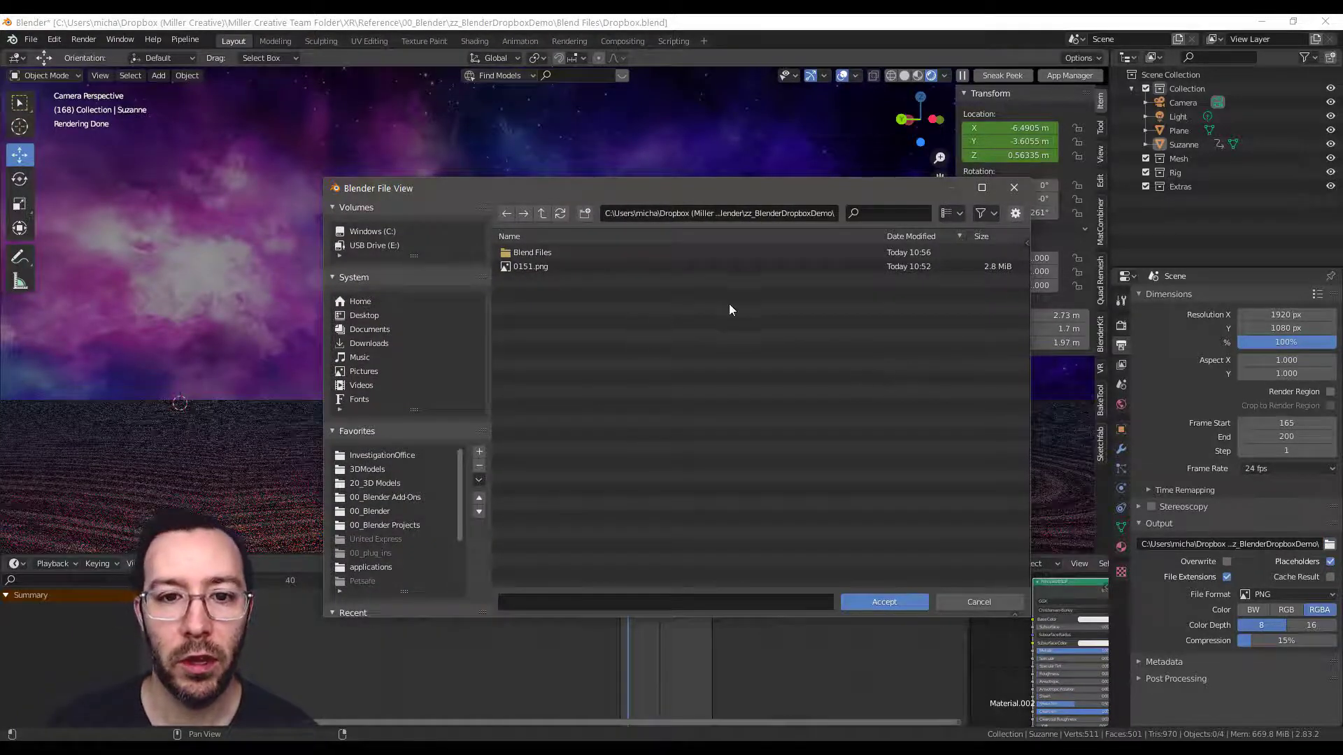
mouse_move(461, 354)
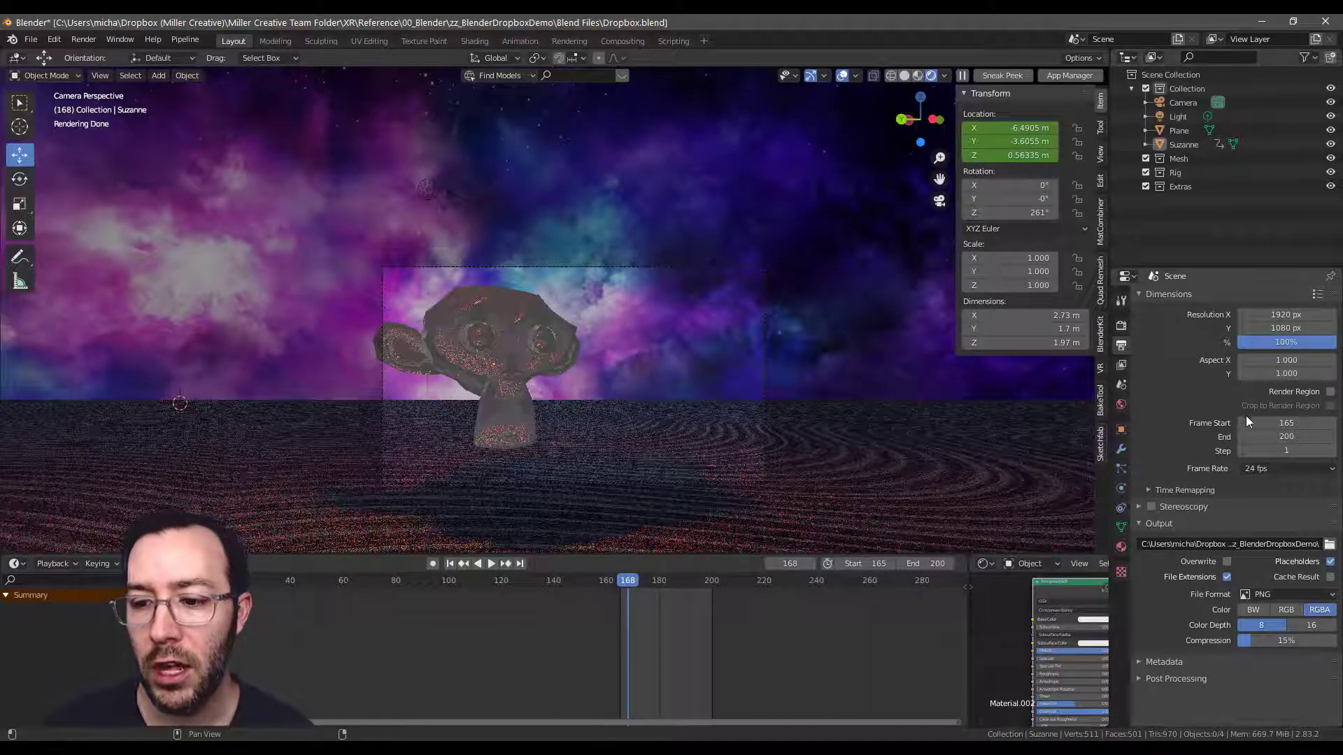
mouse_move(1315, 577)
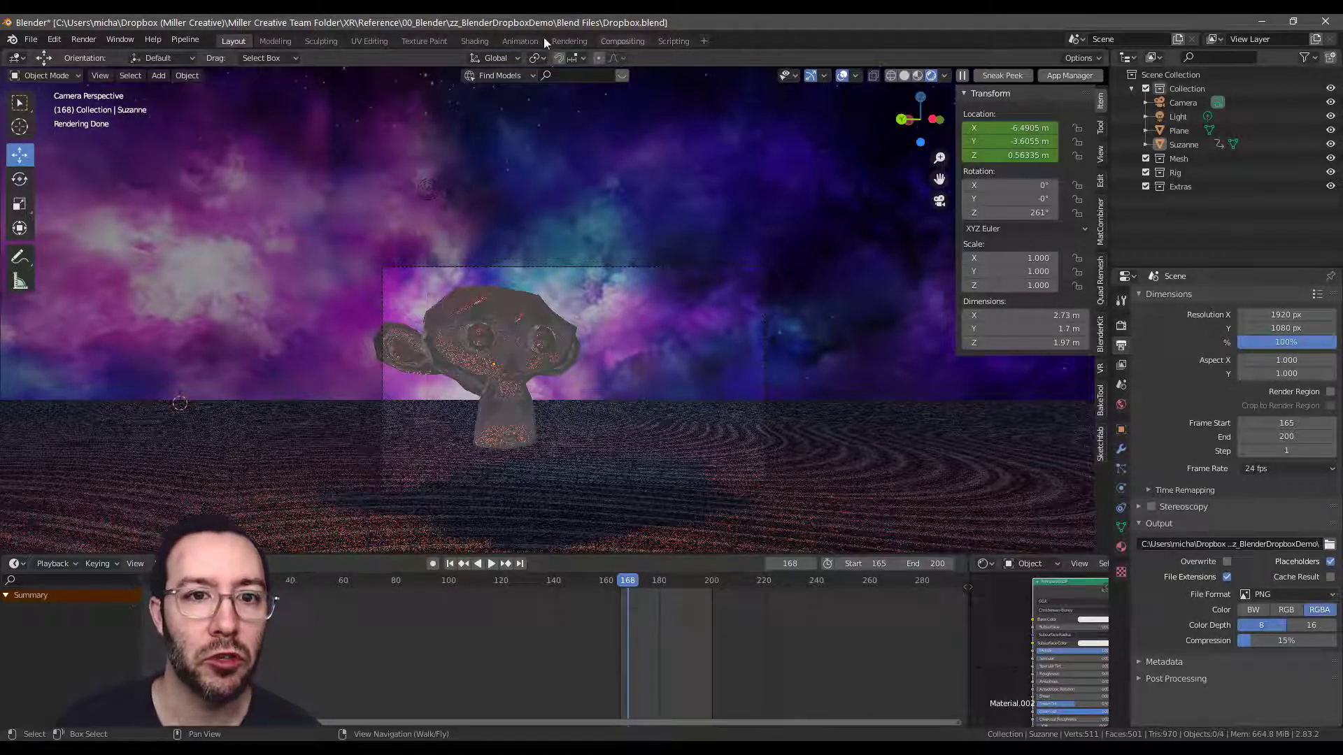
mouse_move(119, 39)
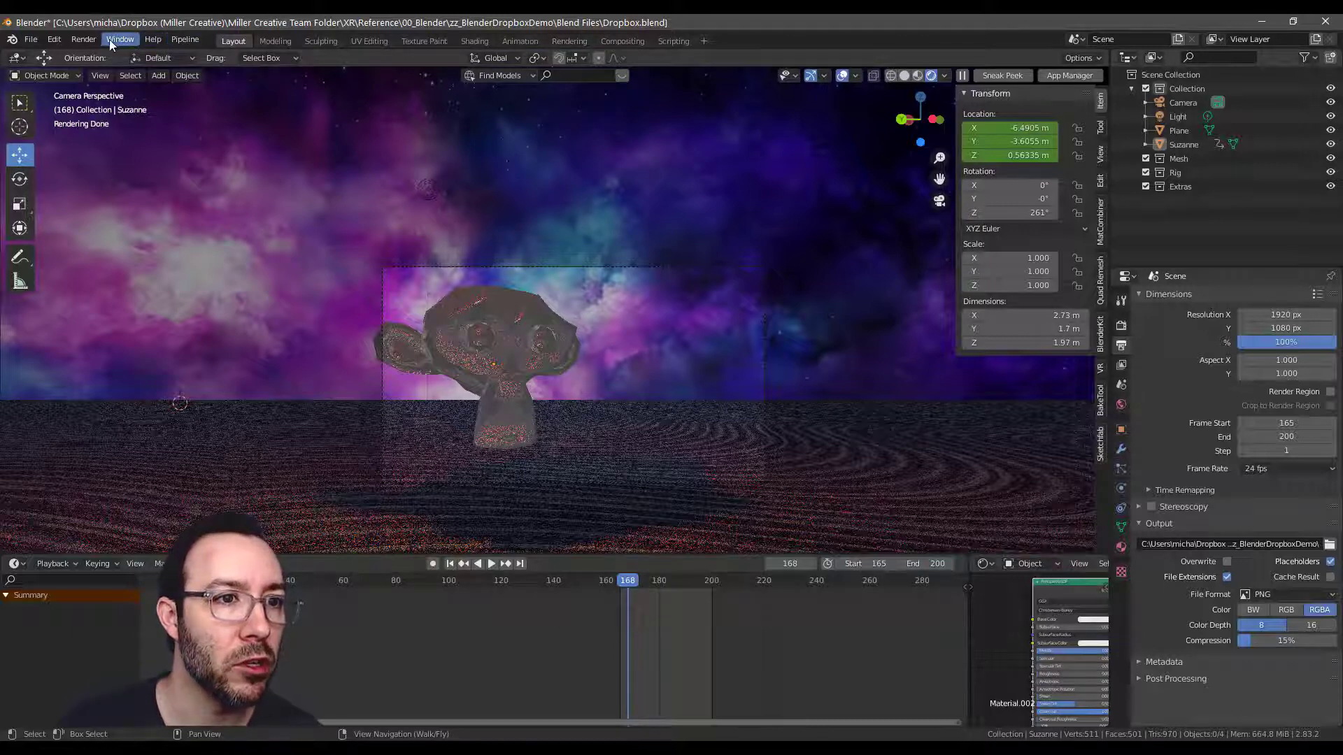
Step: Start Render Animation from the Render menu to render the PNG sequence
click(83, 39)
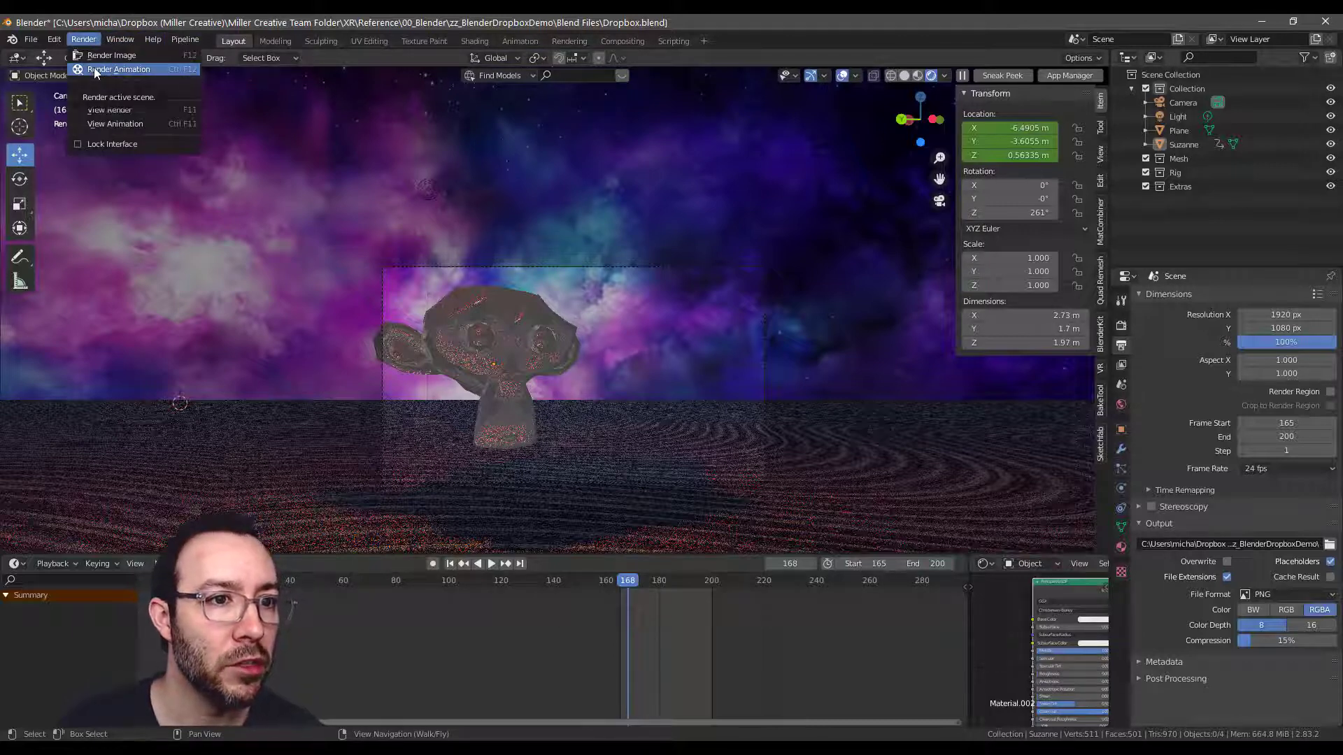
click(118, 68)
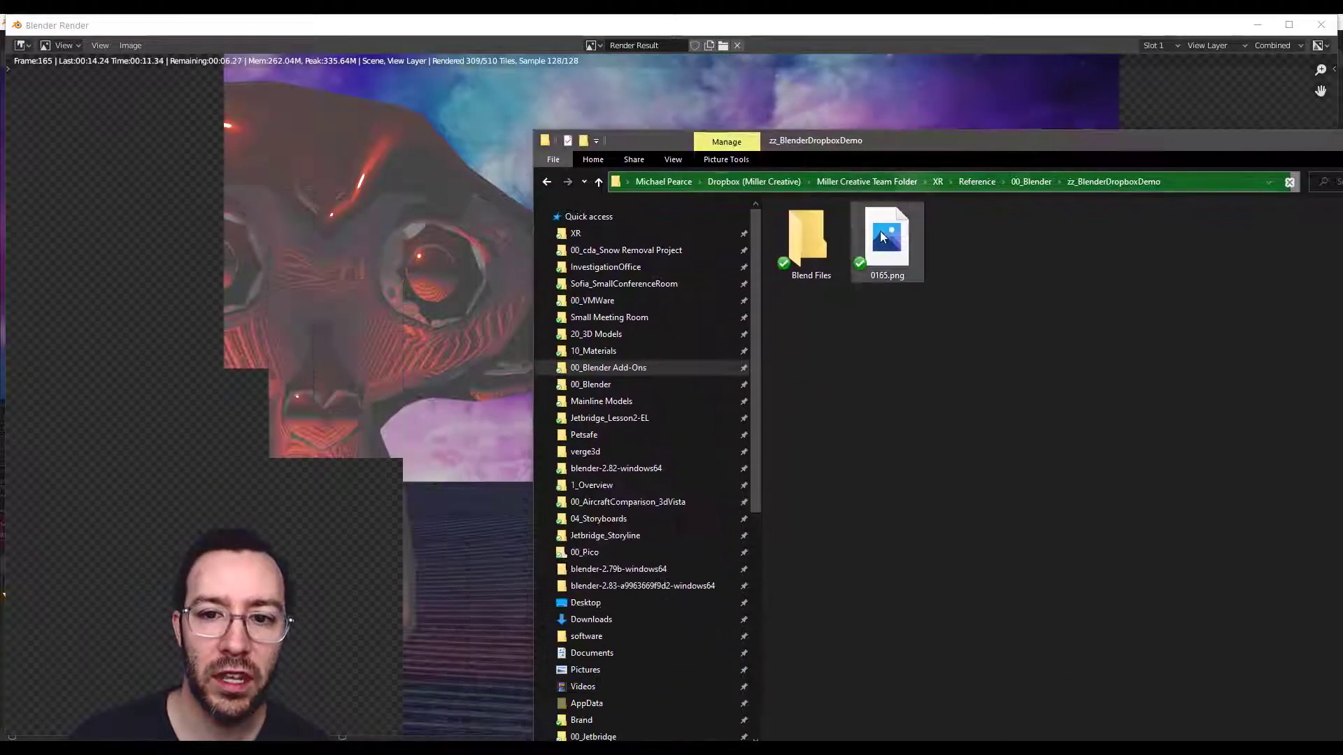
mouse_move(895, 252)
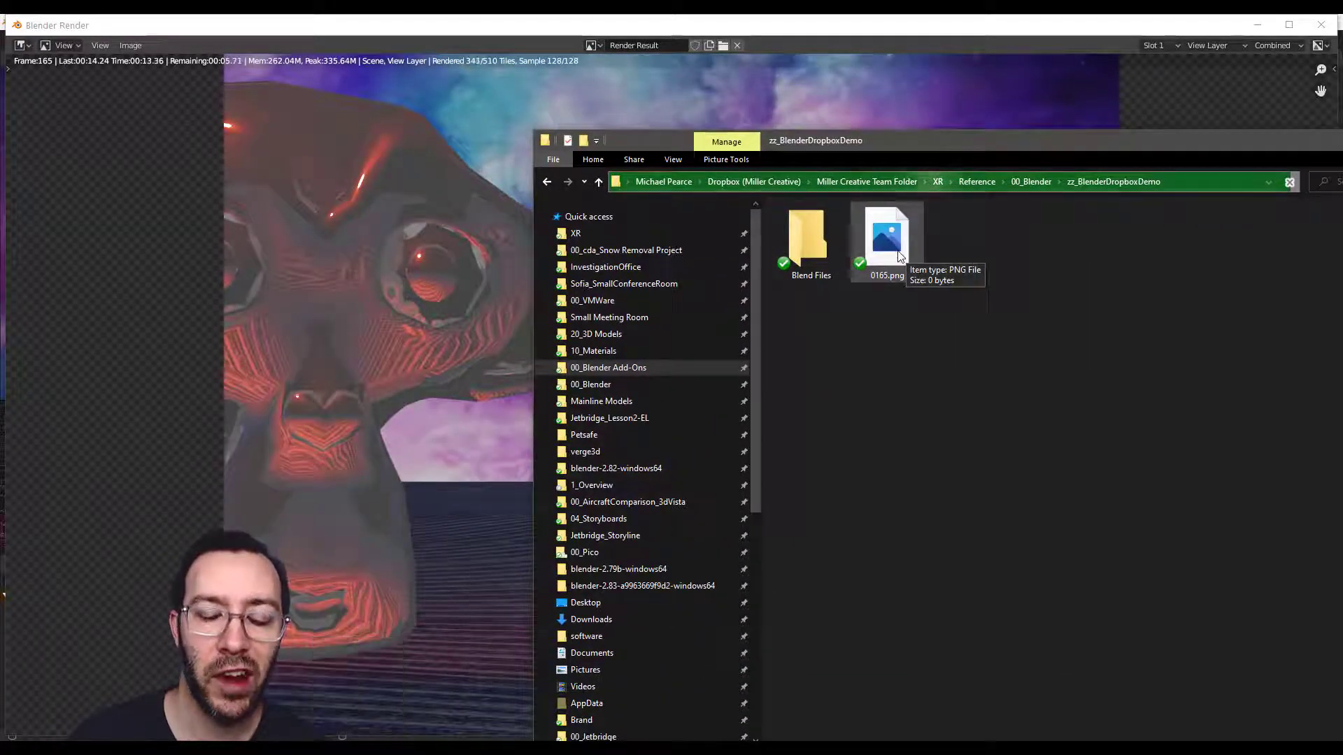
mouse_move(287, 235)
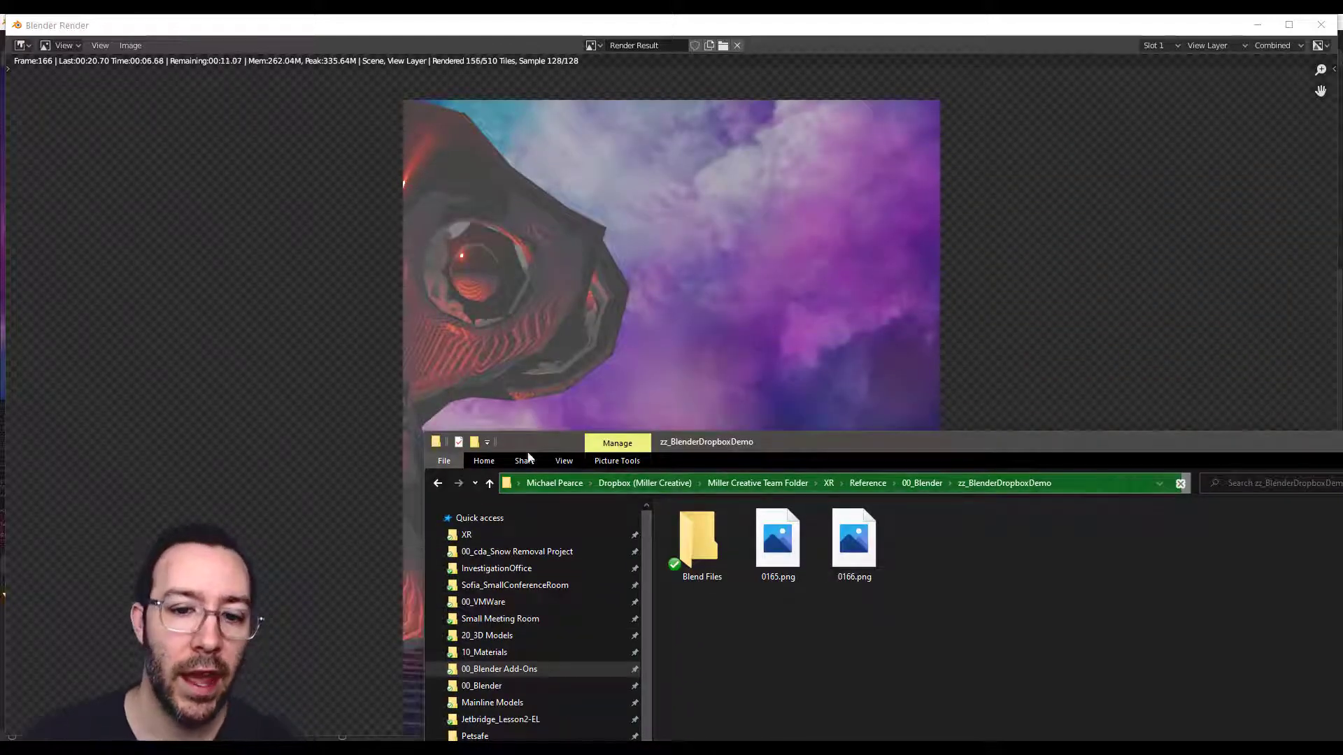
mouse_move(778, 290)
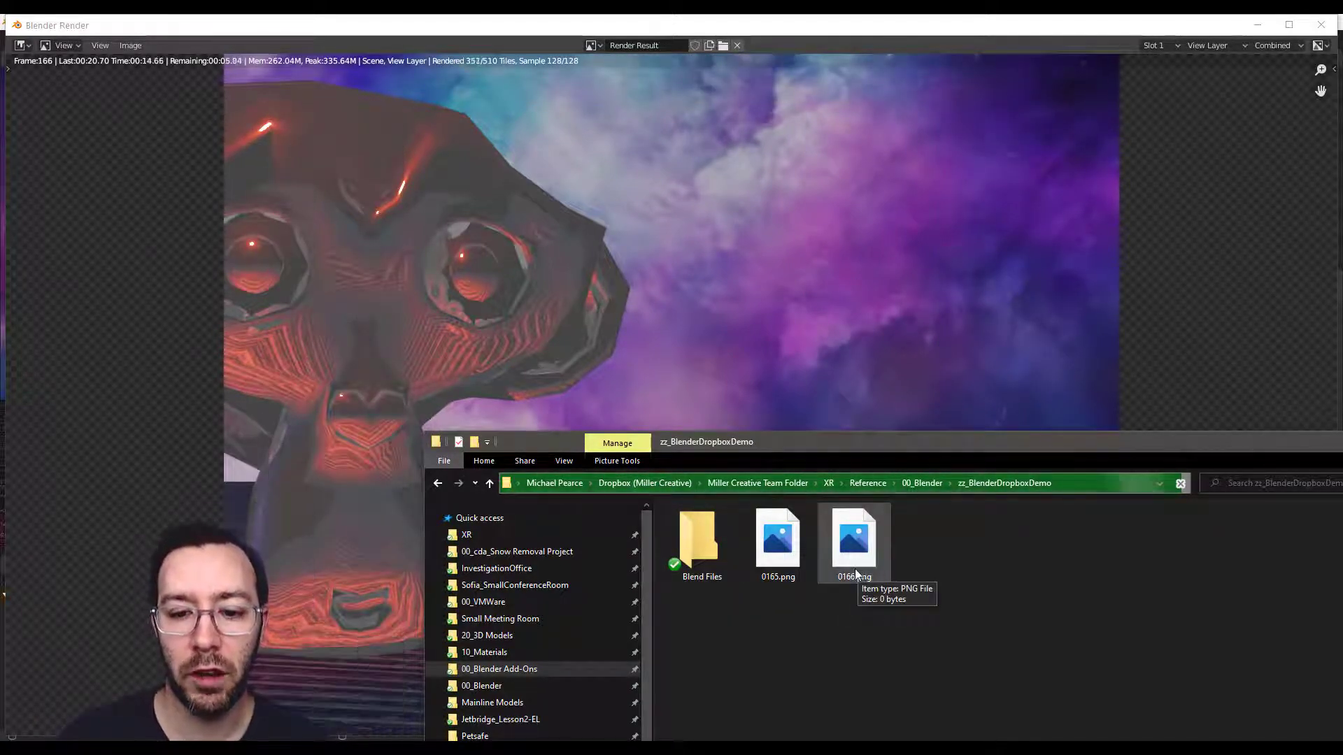
mouse_move(940, 551)
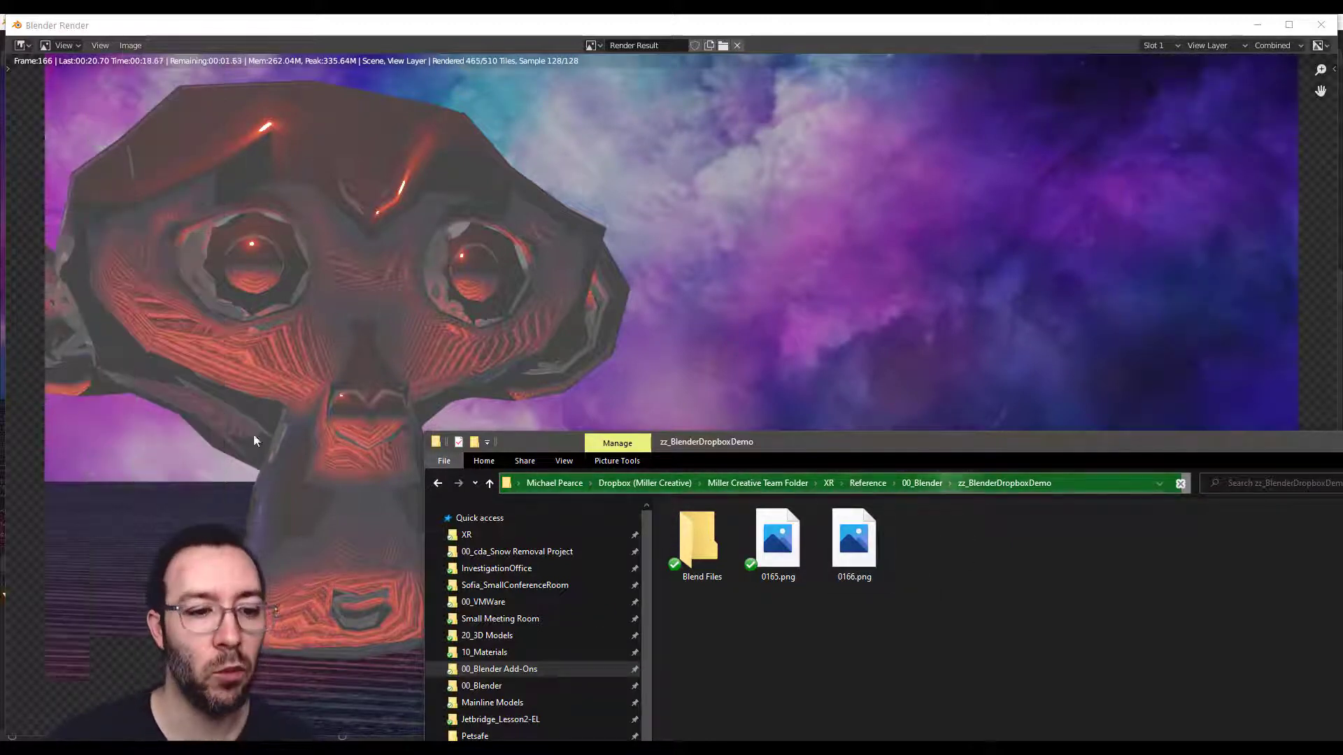
mouse_move(916, 505)
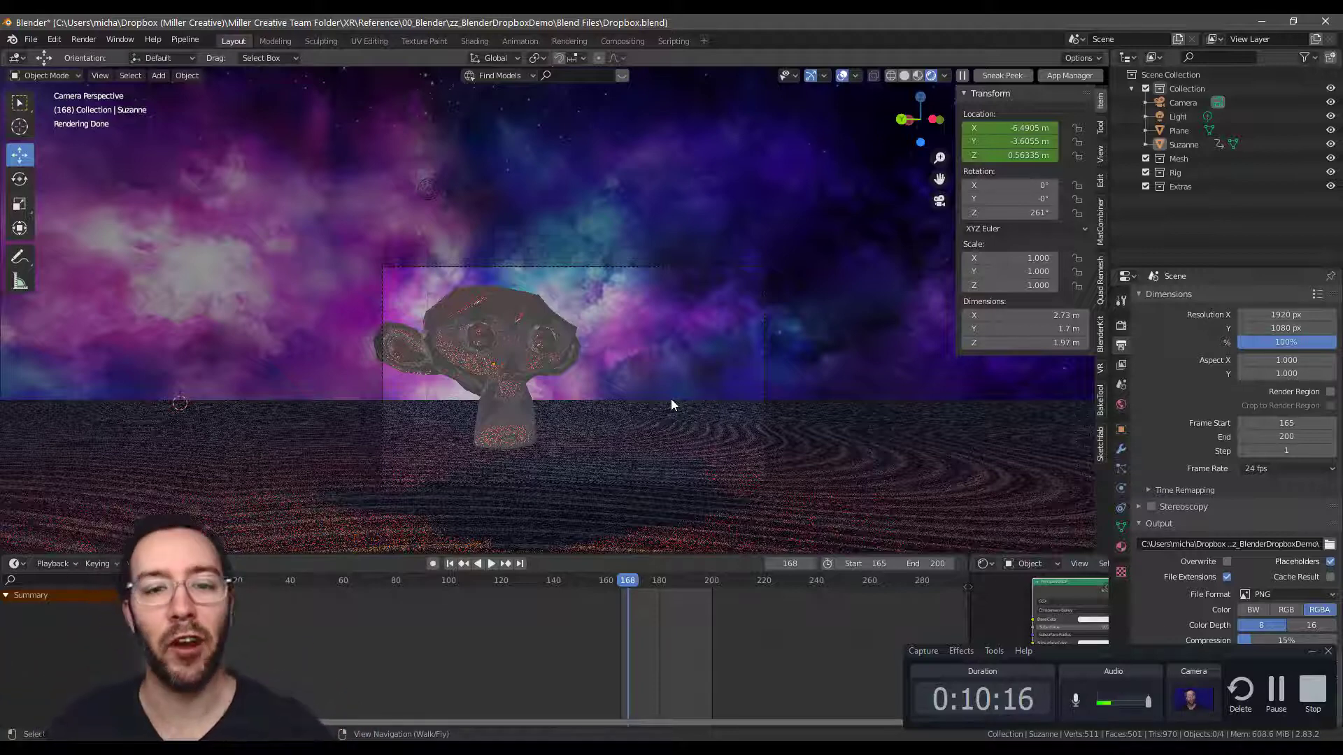
mouse_move(836, 383)
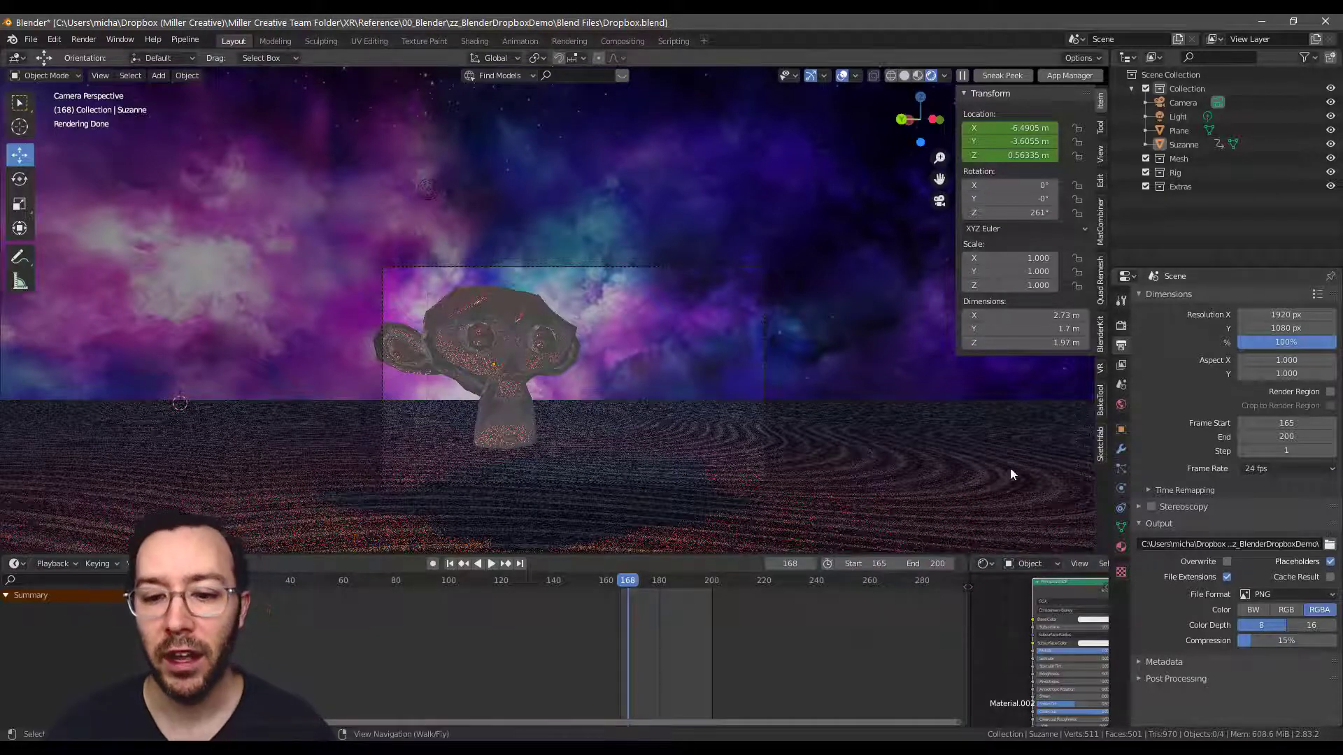
mouse_move(974, 472)
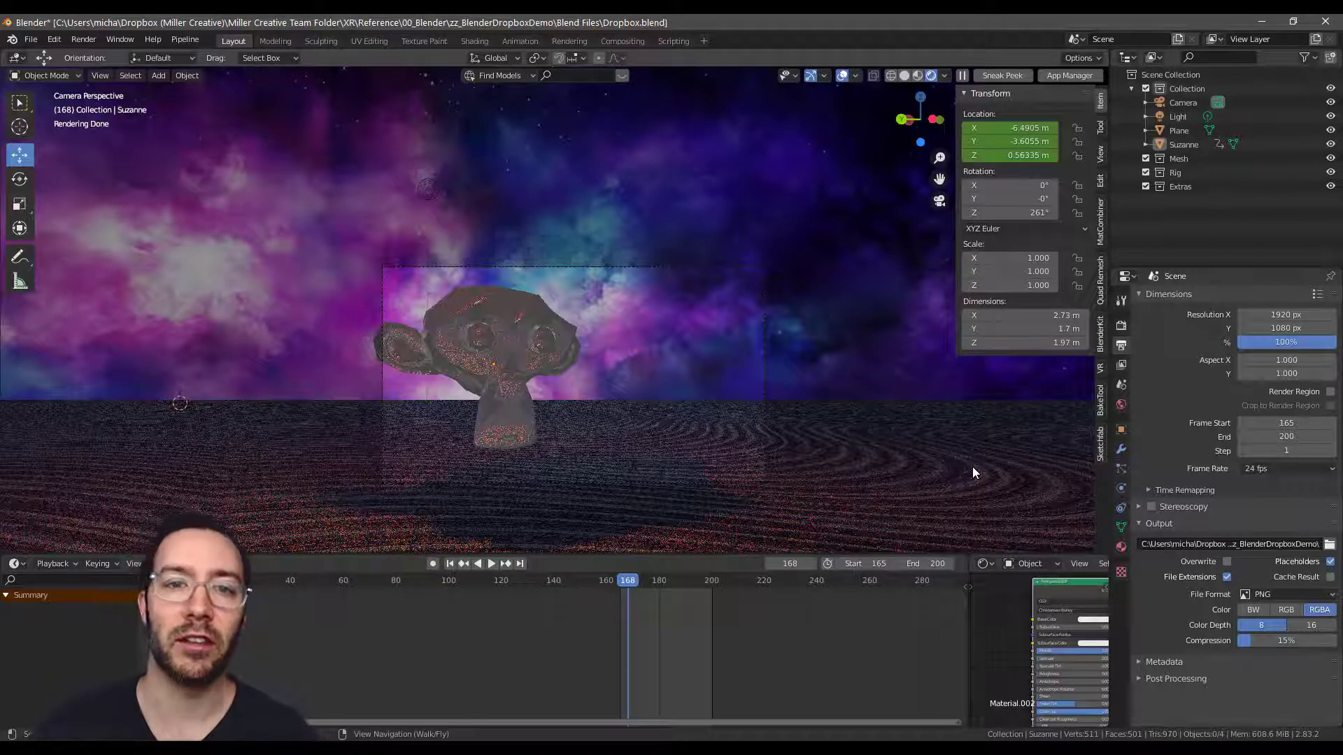
mouse_move(762, 460)
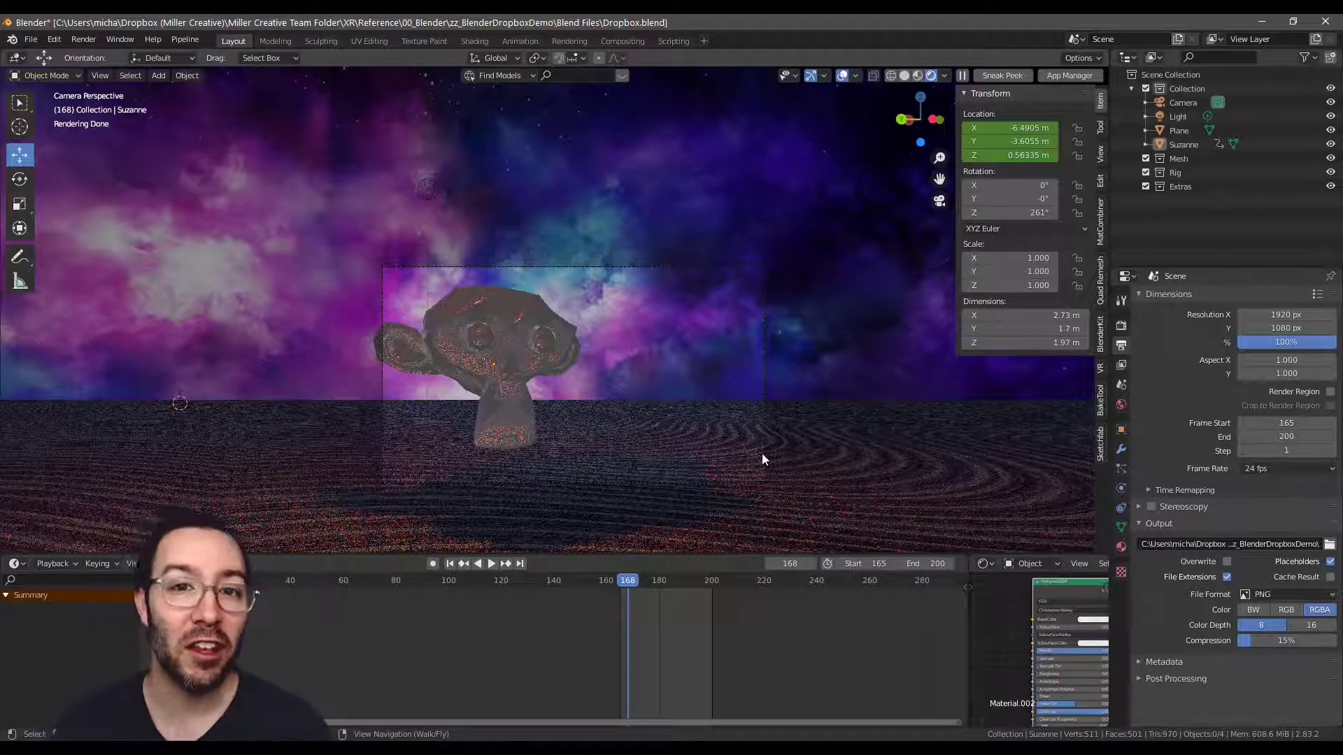